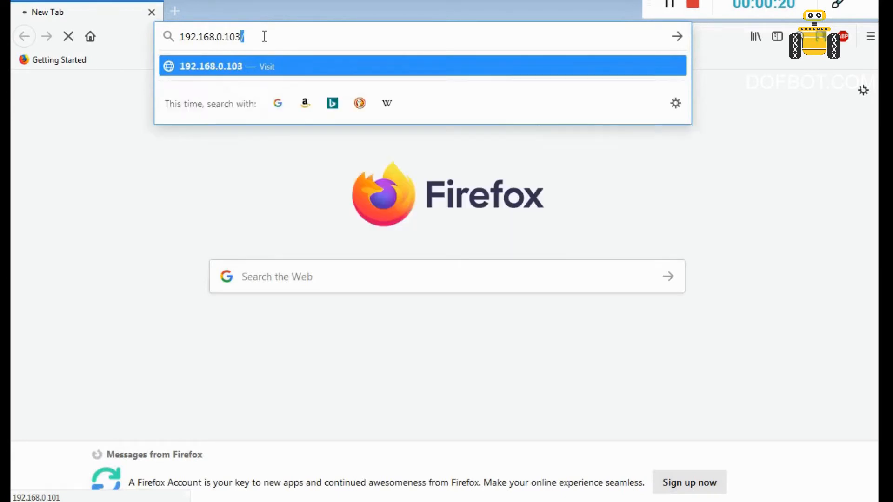
Step: Go to thingspeak.com/login to reach the ThingSpeak sign-in page
key(Return)
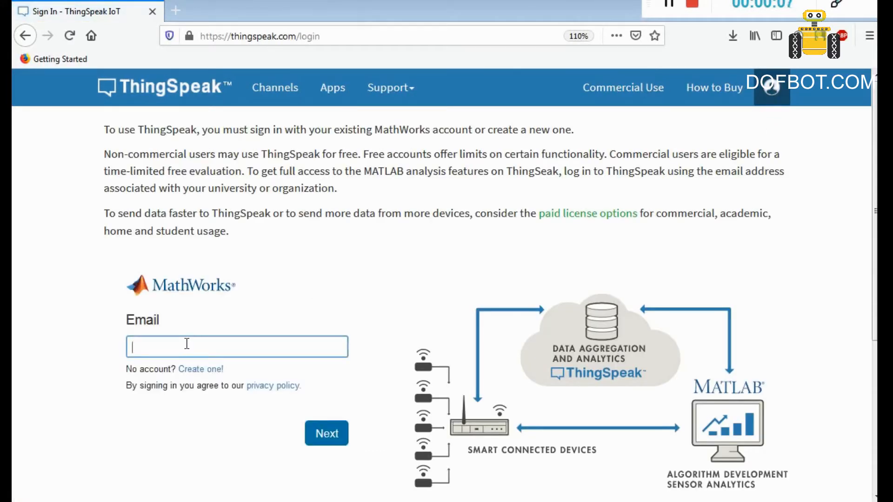
Step: Sign in to ThingSpeak with the saved account email and password
click(236, 345)
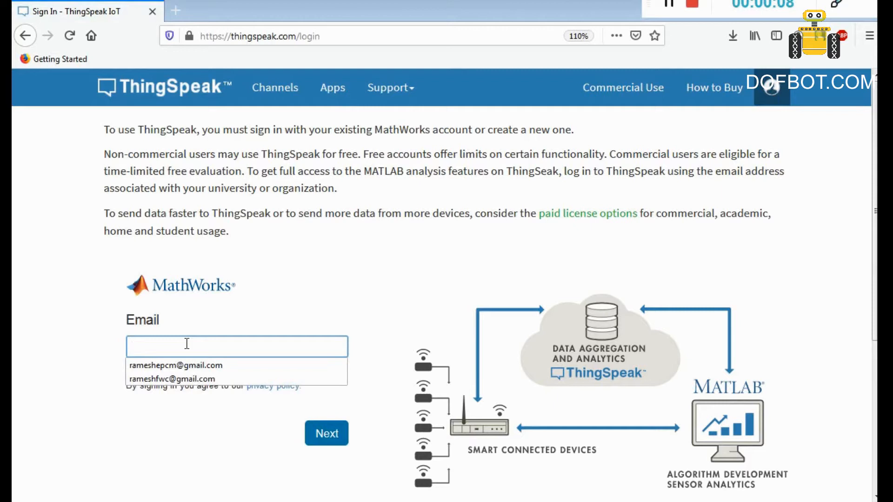
click(174, 365)
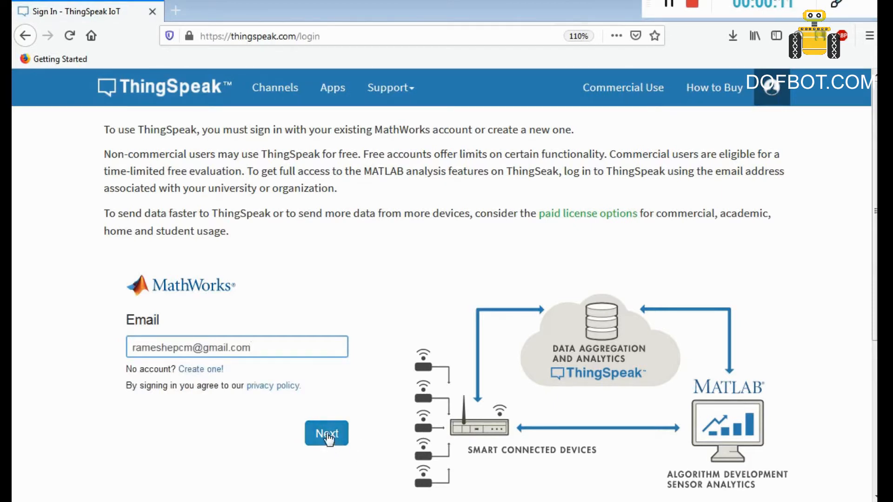
click(326, 434)
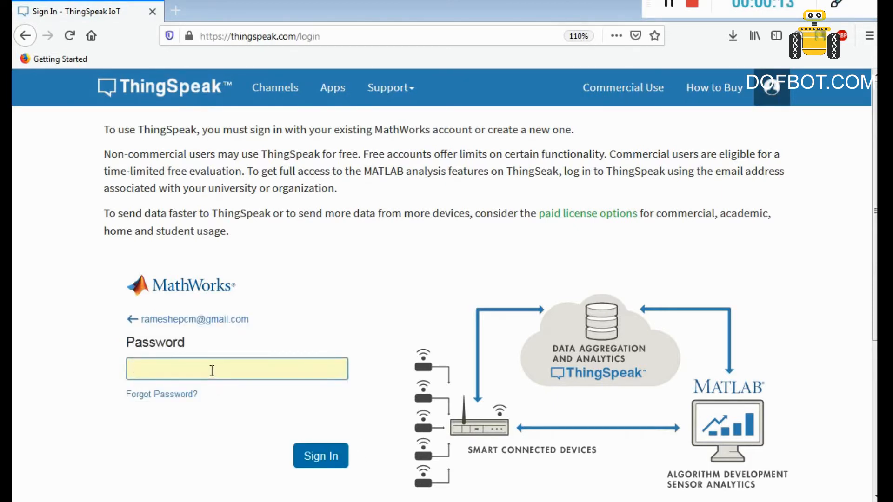
text(••)
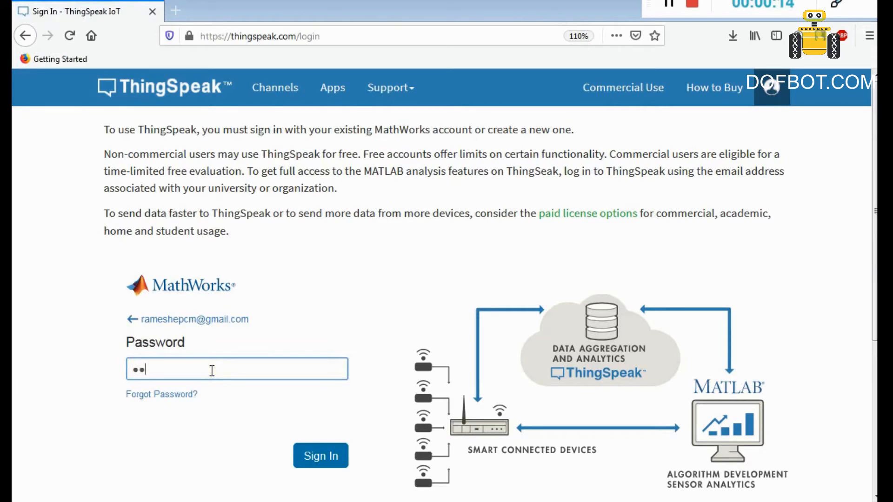
text(password)
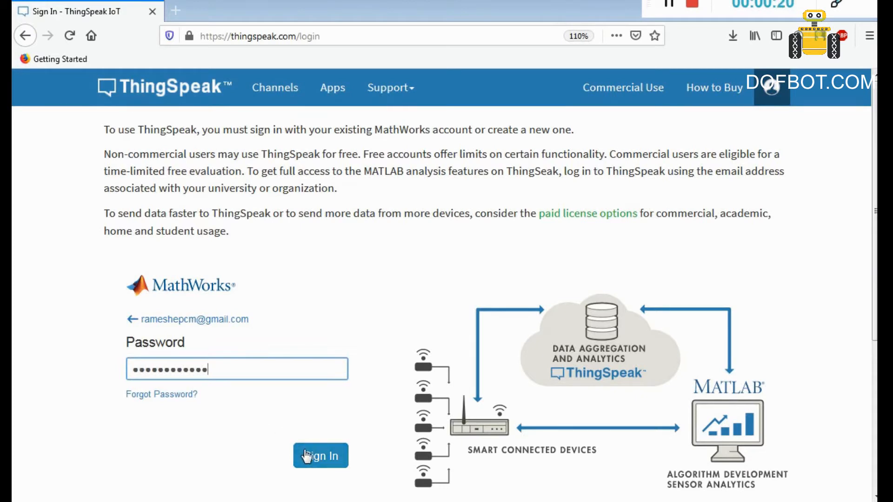
click(321, 456)
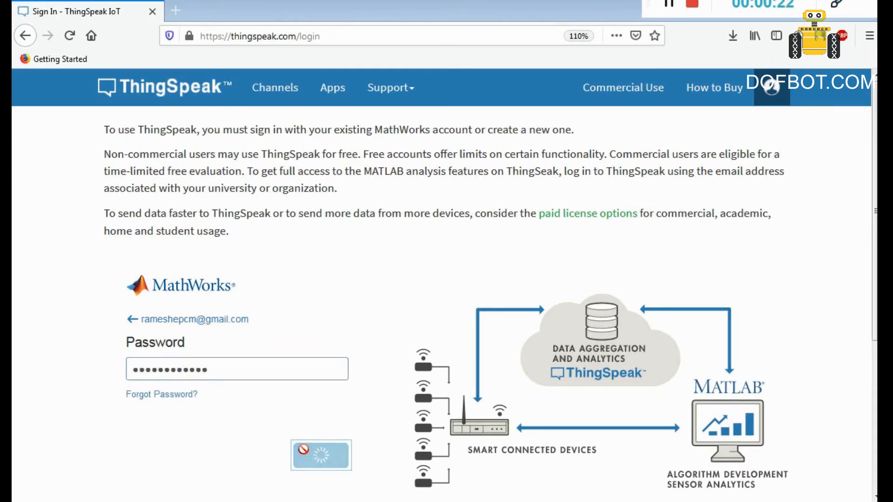
click(321, 455)
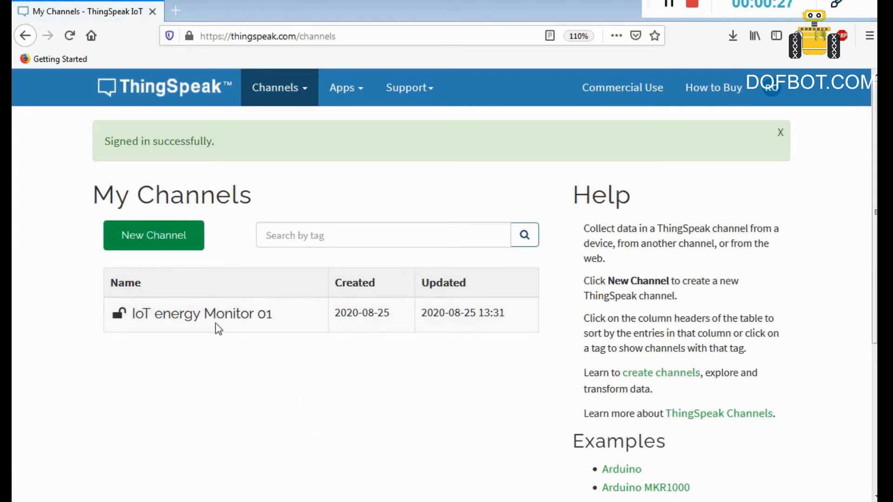
Step: Open the IoT energy Monitor 01 channel from My Channels to view its field charts
click(202, 314)
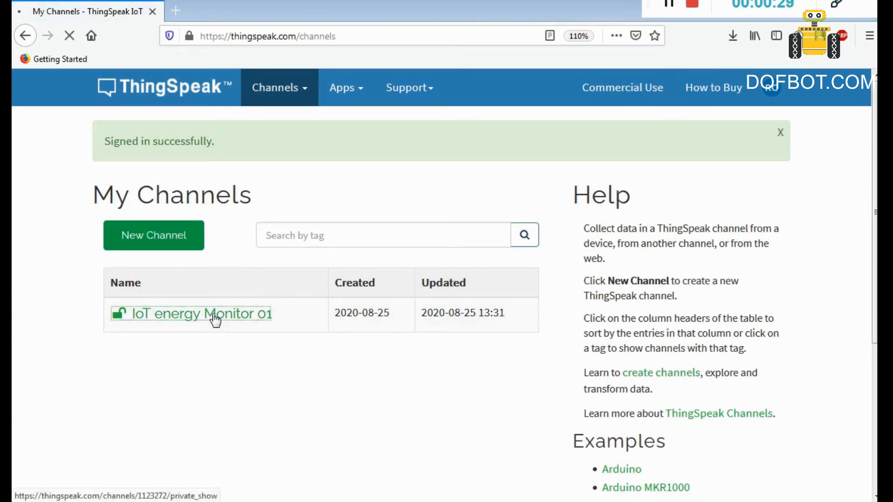
click(200, 313)
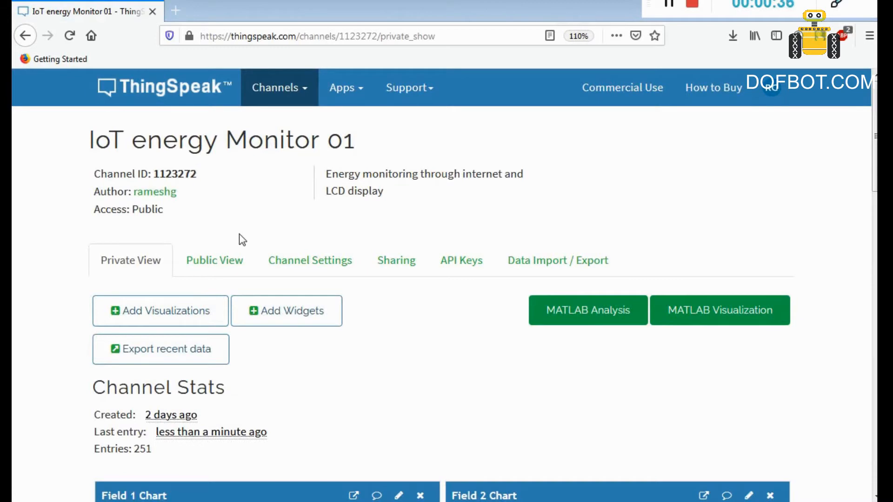
mouse_move(228, 250)
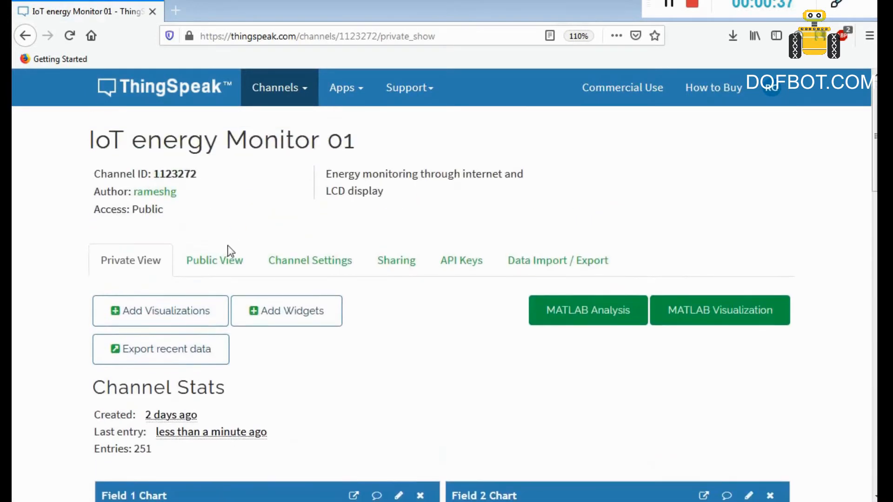
click(213, 260)
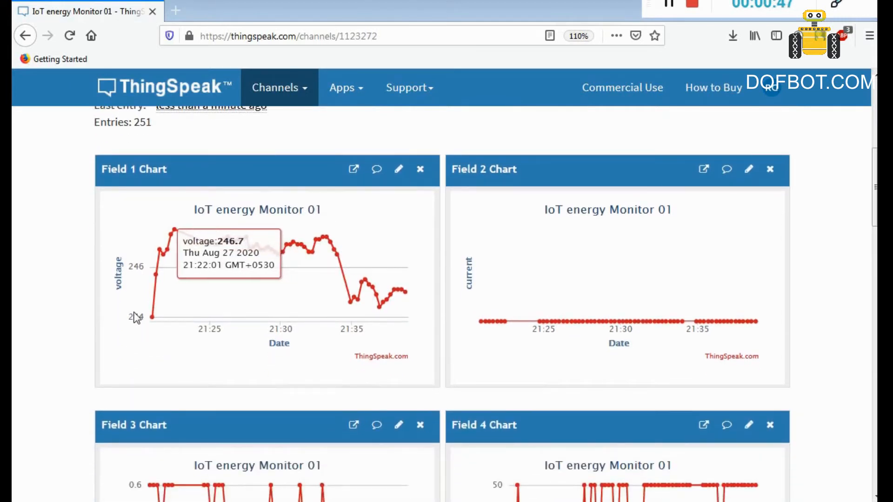
mouse_move(315, 244)
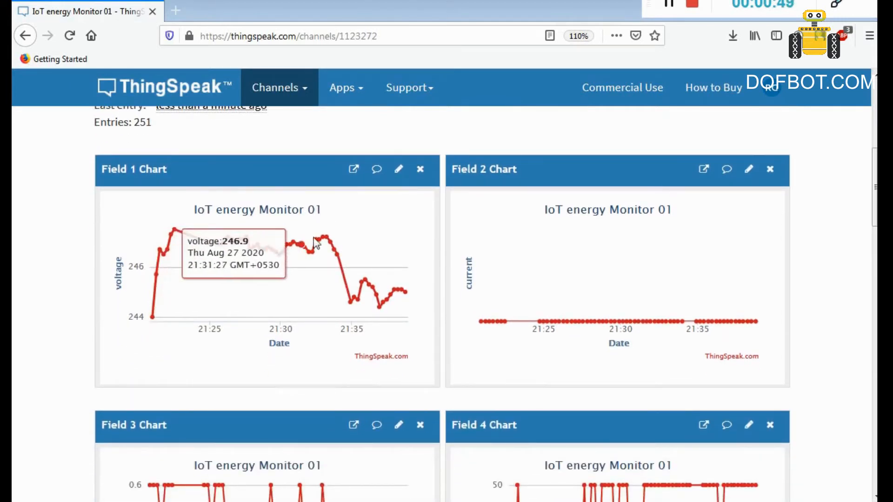
mouse_move(405, 296)
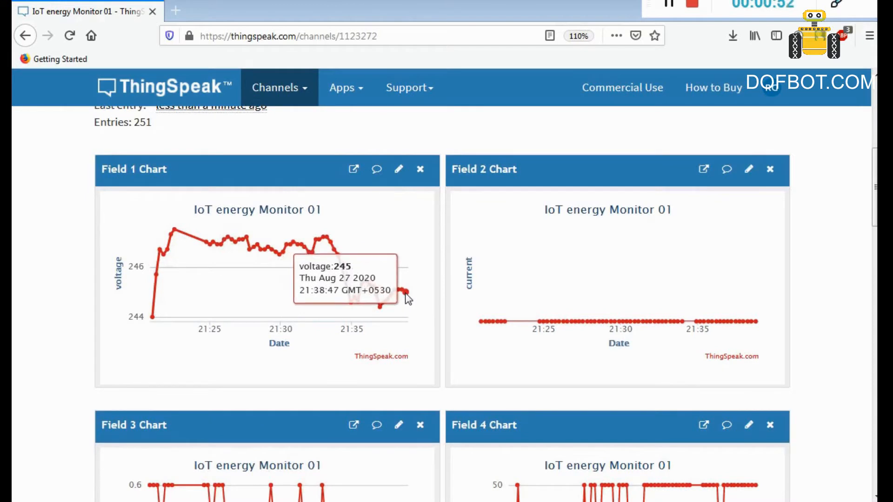
mouse_move(546, 322)
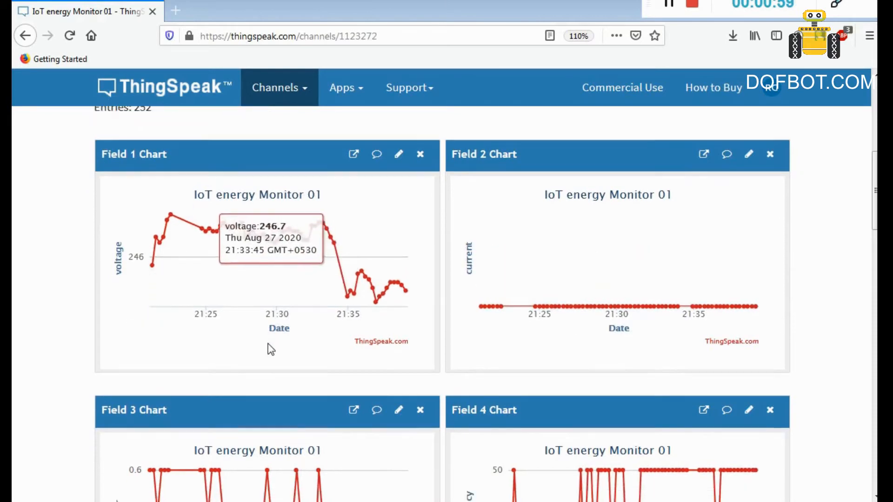
scroll(down, 3)
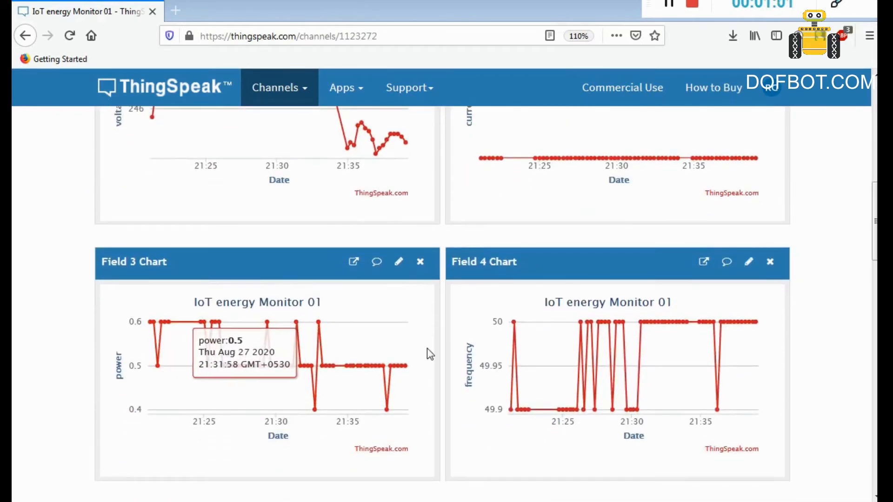
mouse_move(657, 331)
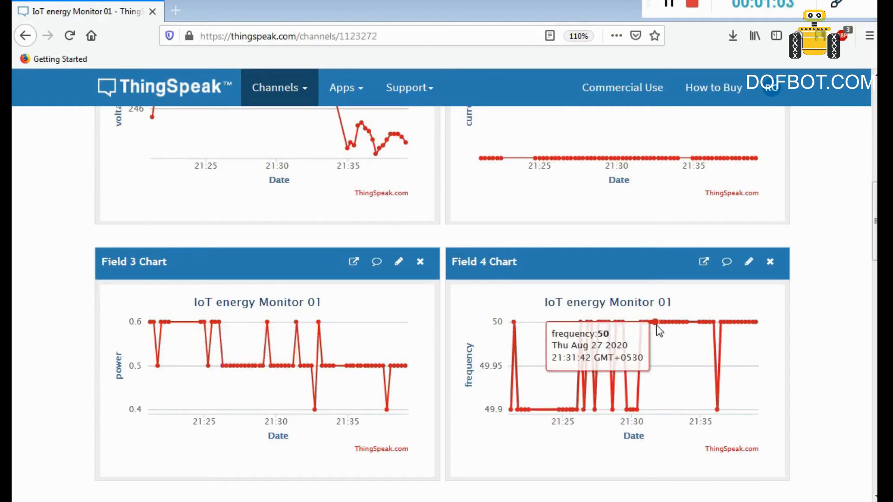
scroll(down, 3)
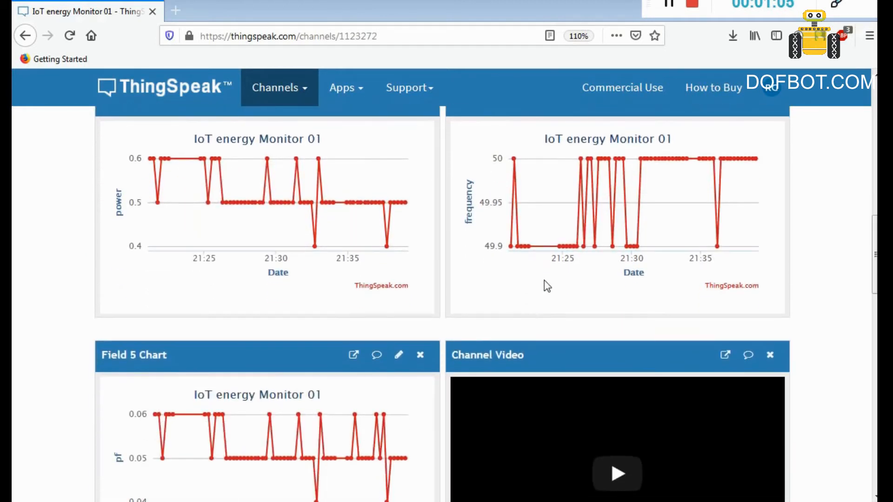
scroll(down, 3)
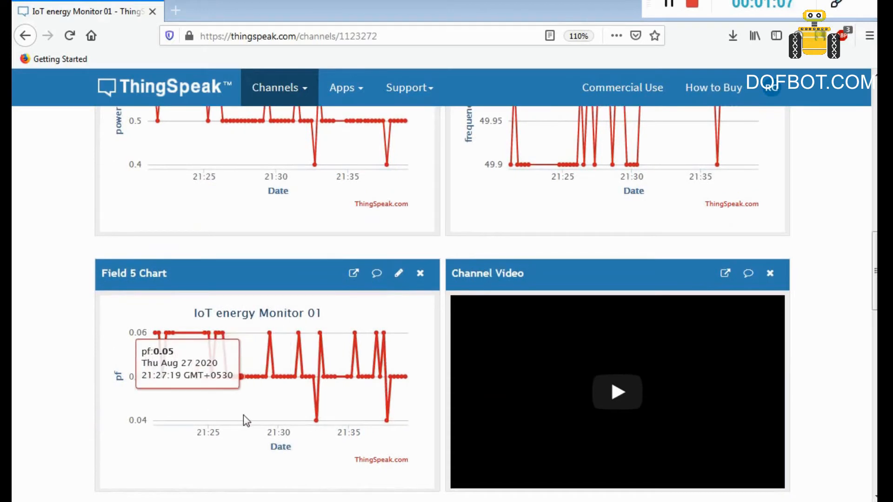
mouse_move(317, 421)
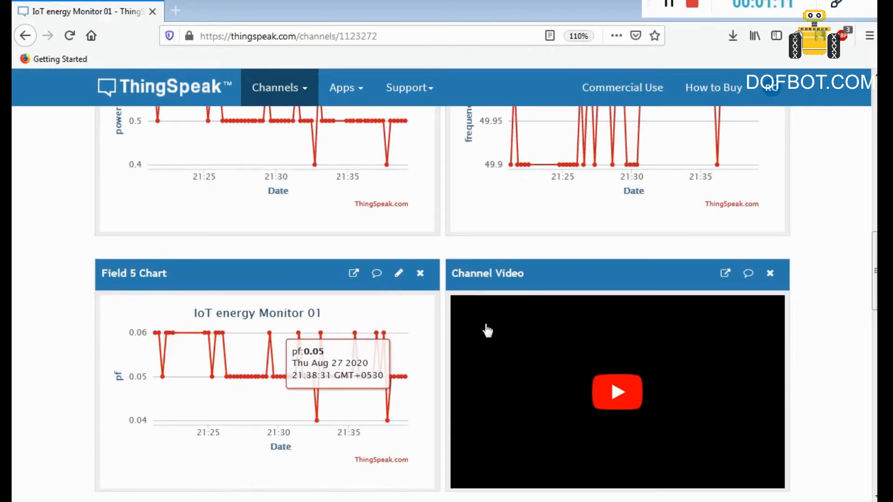
scroll(down, 3)
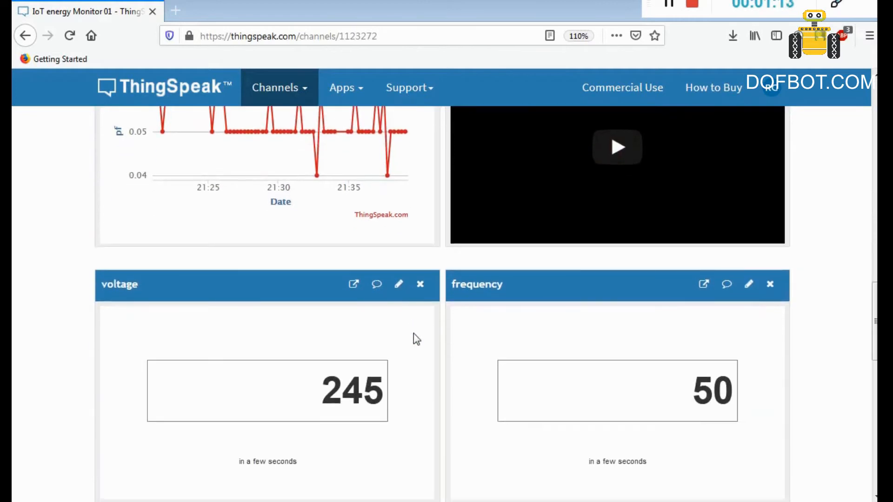
Step: Scroll to the green volatage lamp widget and open its options
scroll(down, 3)
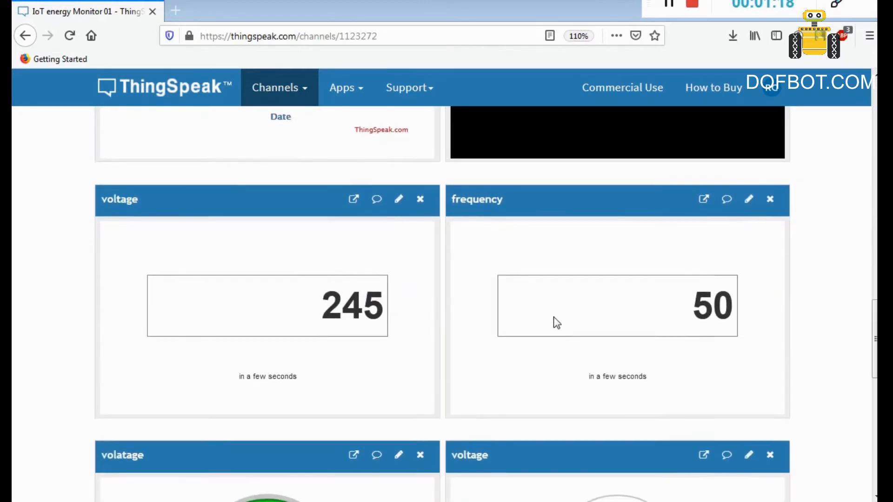
scroll(down, 3)
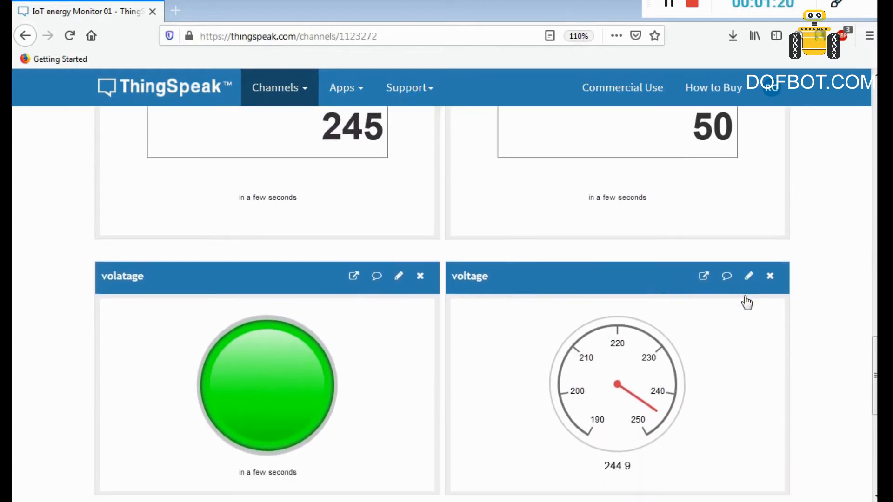
scroll(down, 3)
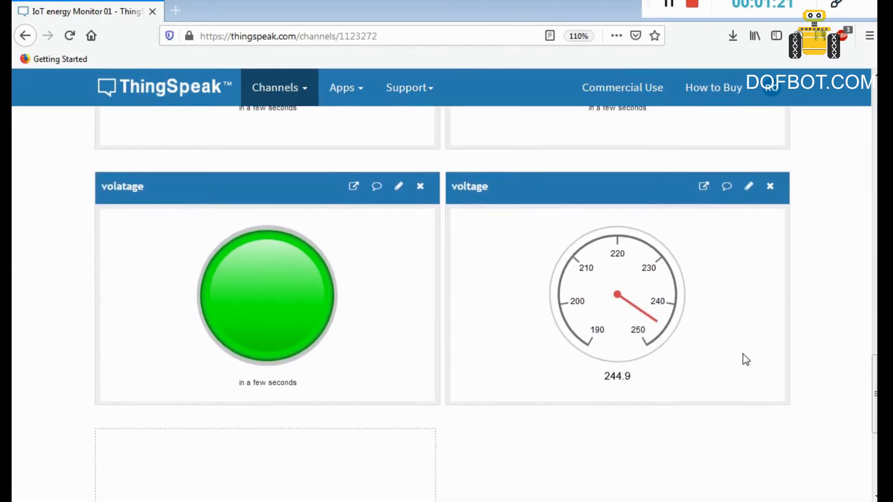
scroll(down, 3)
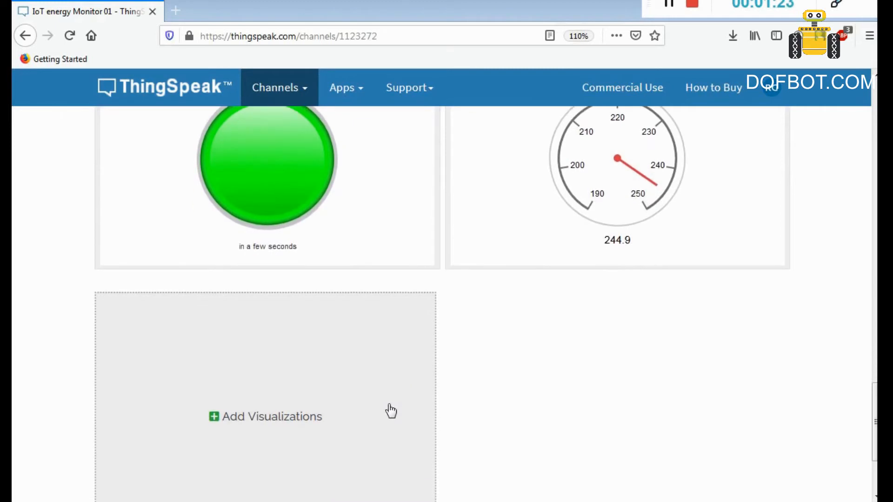
scroll(up, 3)
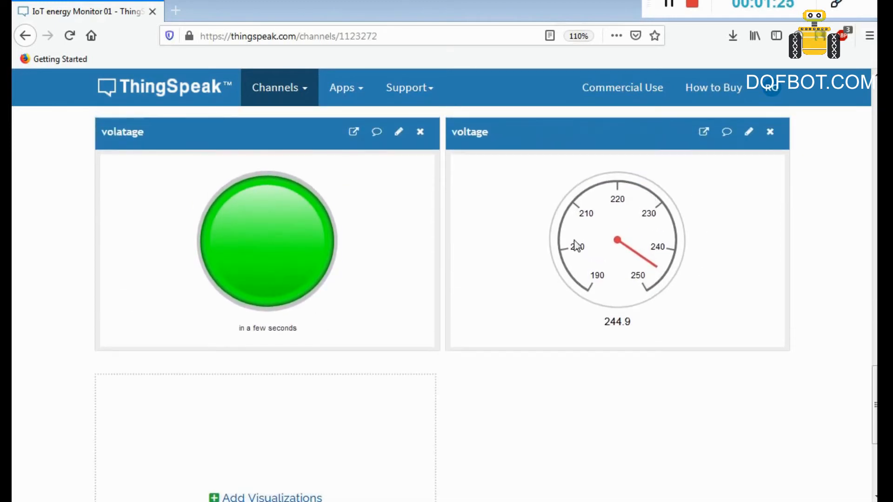
click(397, 131)
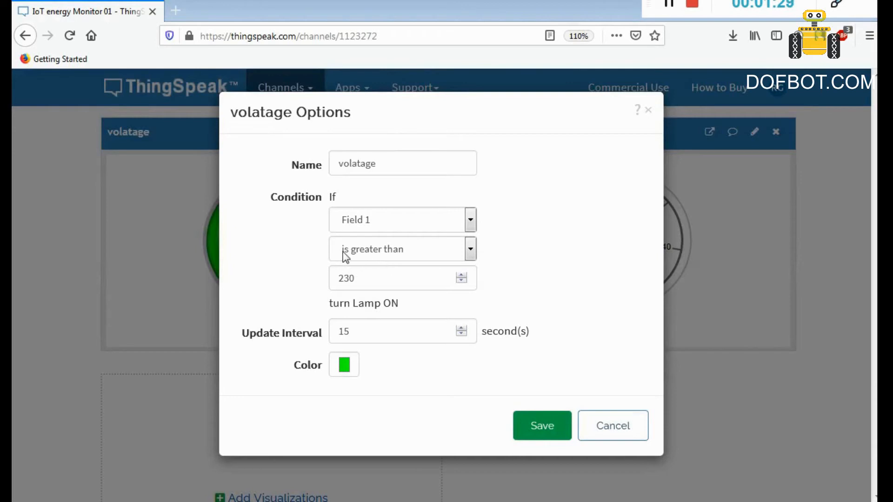
Step: Change the volatage lamp colour from green to red and save it
click(344, 364)
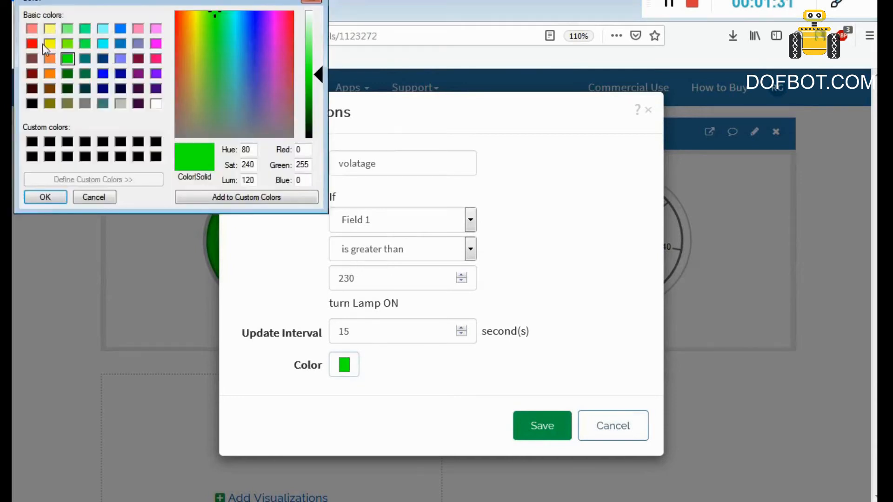
click(32, 44)
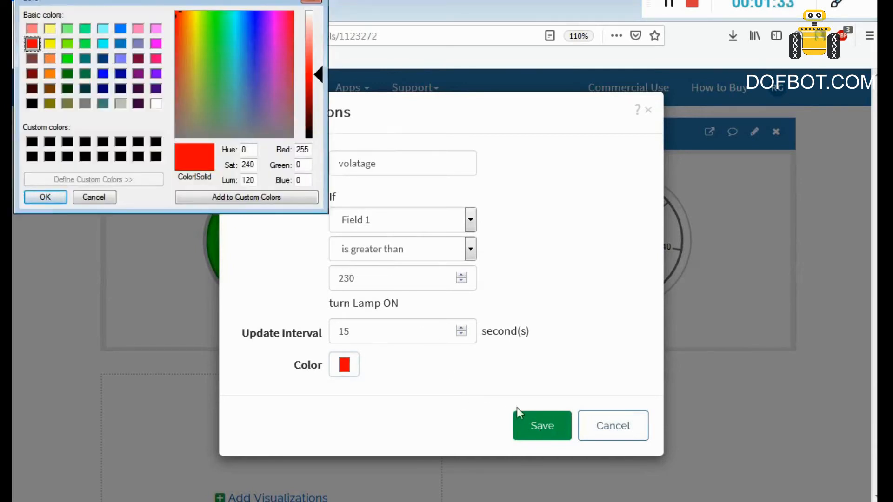
click(45, 197)
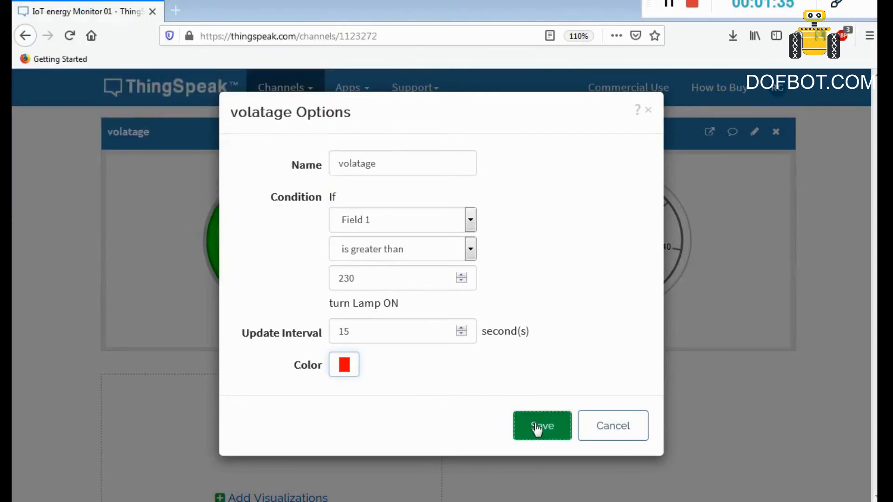
click(541, 425)
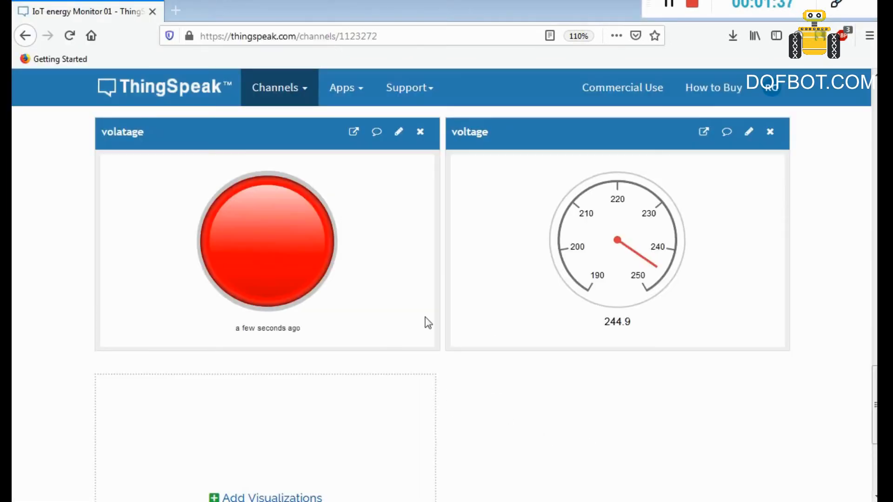
Step: Keep the lamp condition as Field 1 greater than, raise the threshold with the spinner and save
scroll(up, 3)
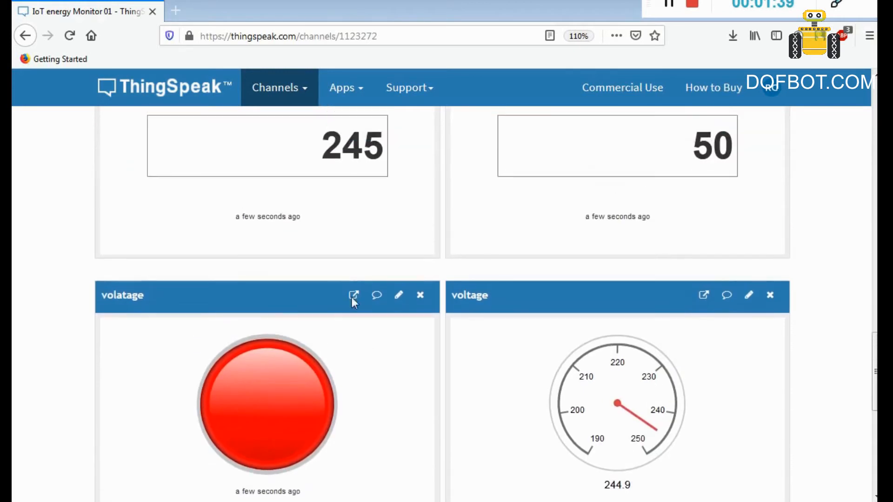
mouse_move(399, 298)
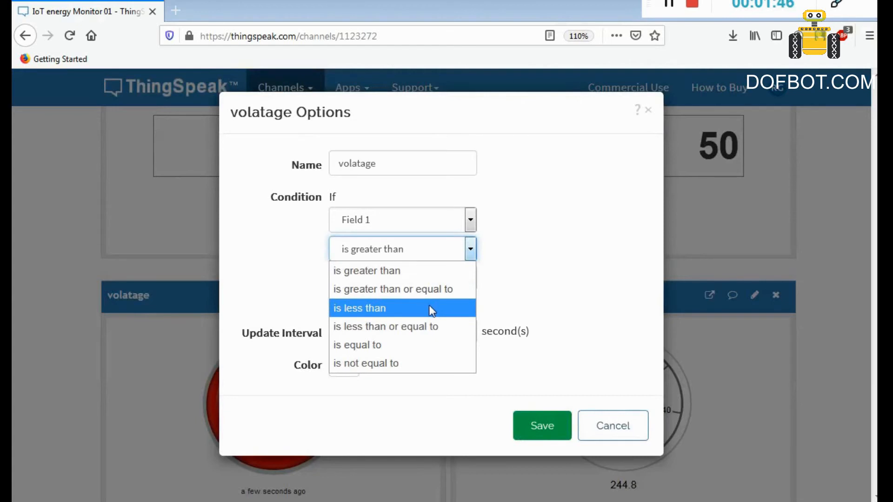
click(359, 307)
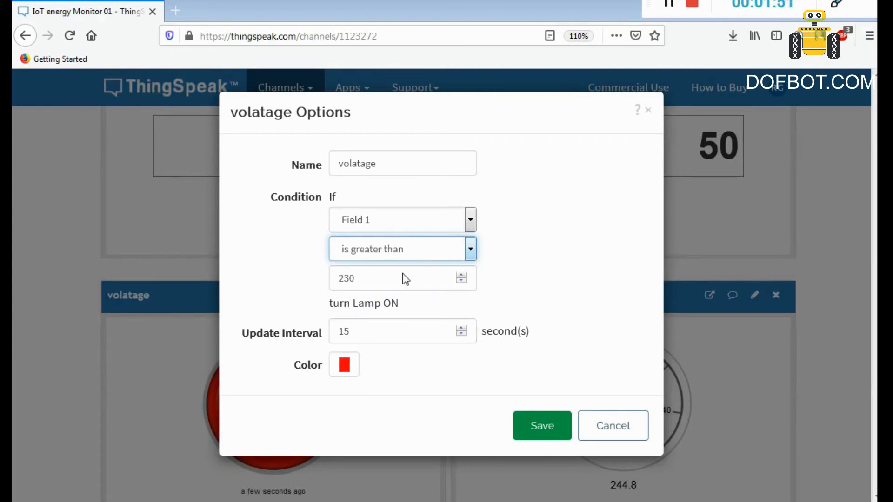
click(461, 274)
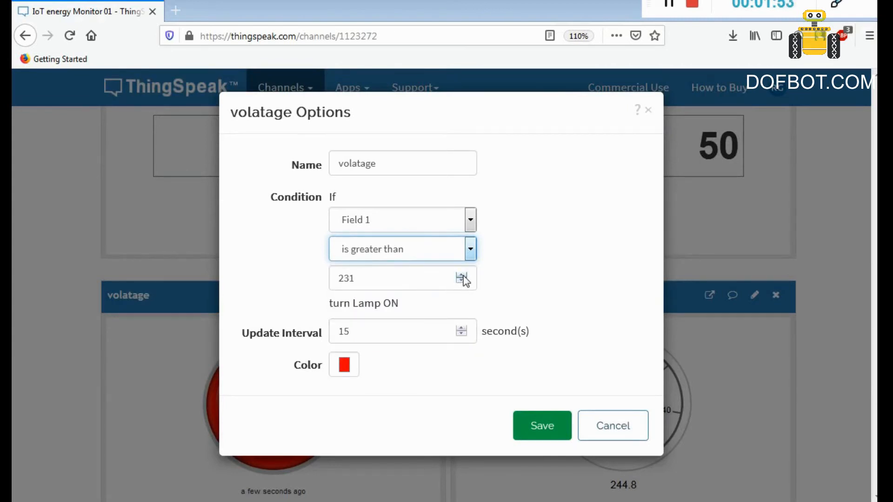
click(461, 273)
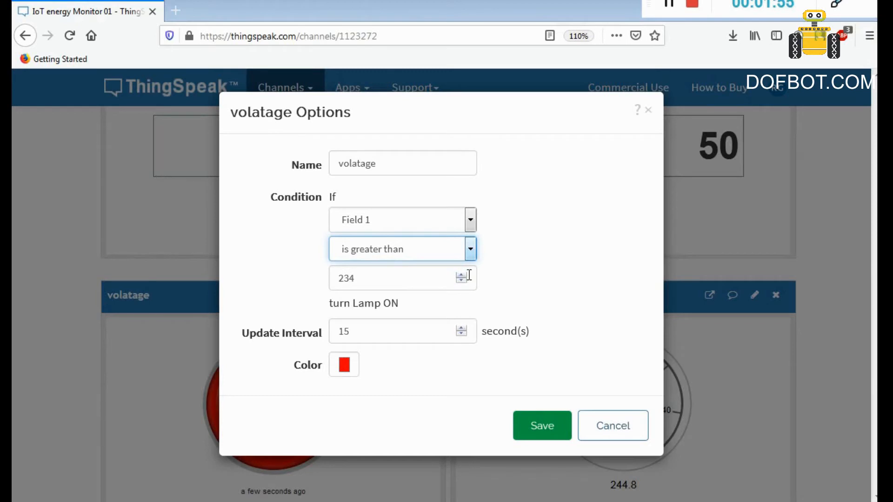
click(462, 273)
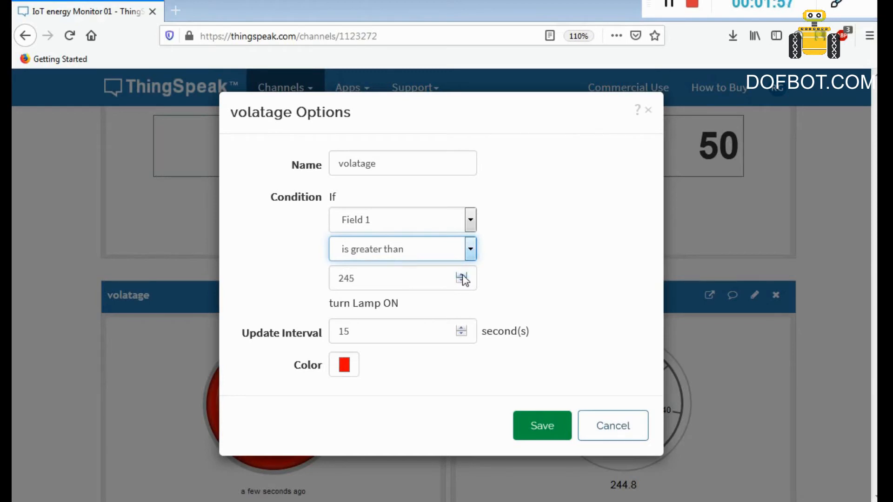
click(462, 274)
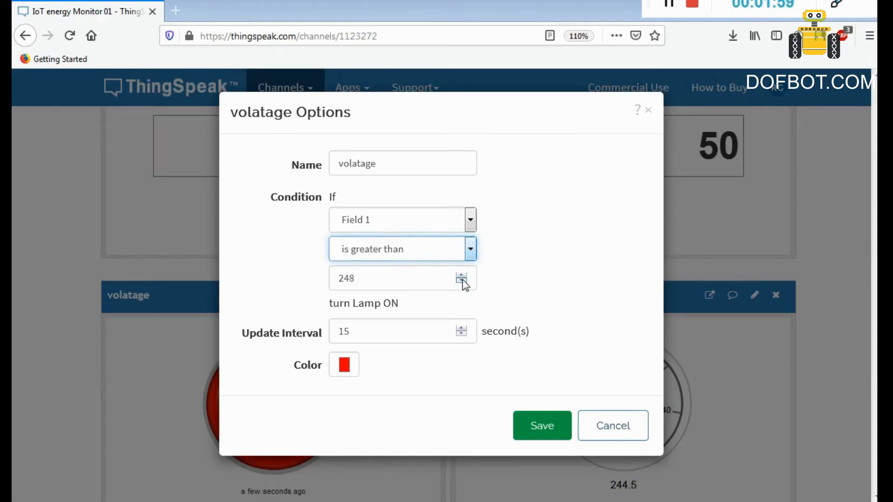
click(461, 281)
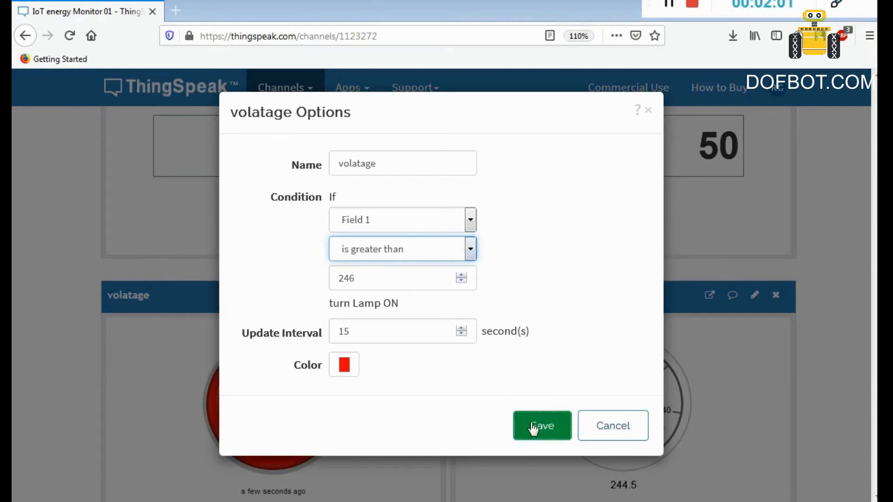
click(541, 425)
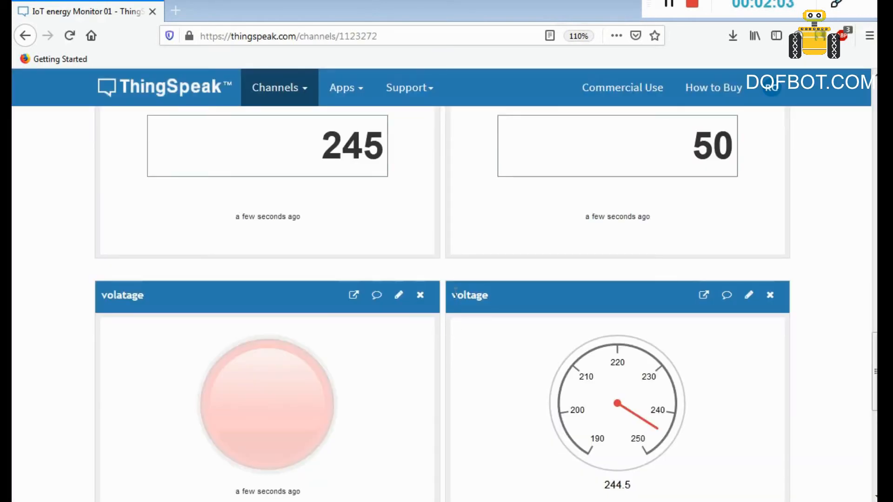
Step: Reopen the lamp options, save the threshold as 245, then settle on 244 so the lamp glows red
scroll(down, 3)
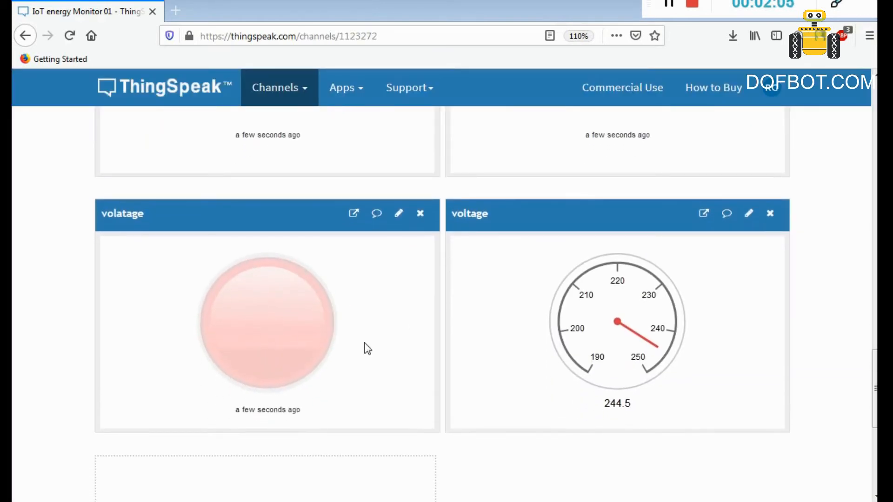
scroll(up, 3)
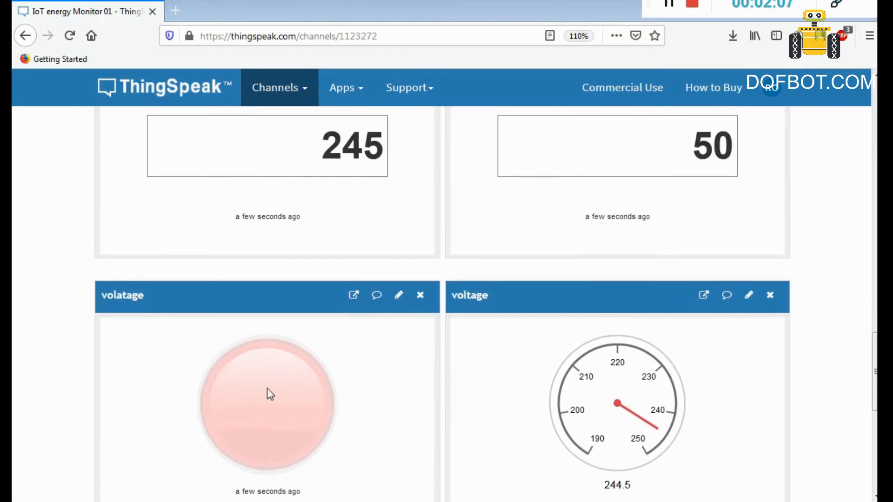
mouse_move(404, 311)
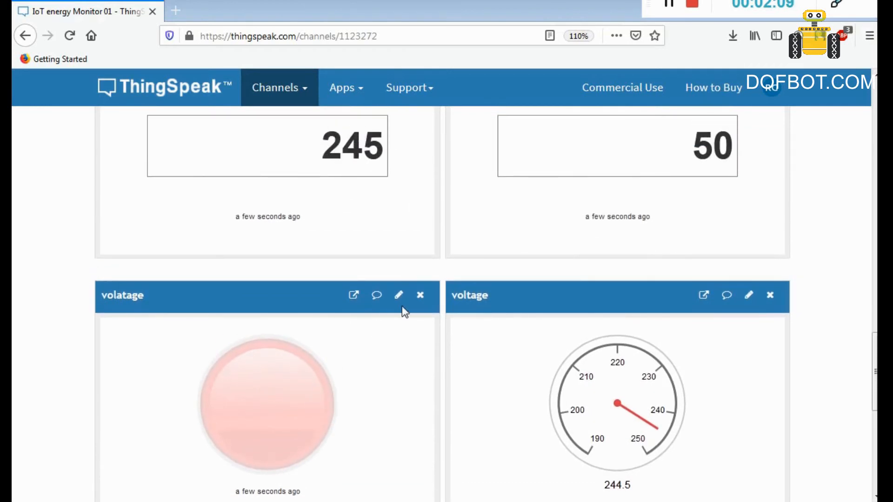
click(398, 295)
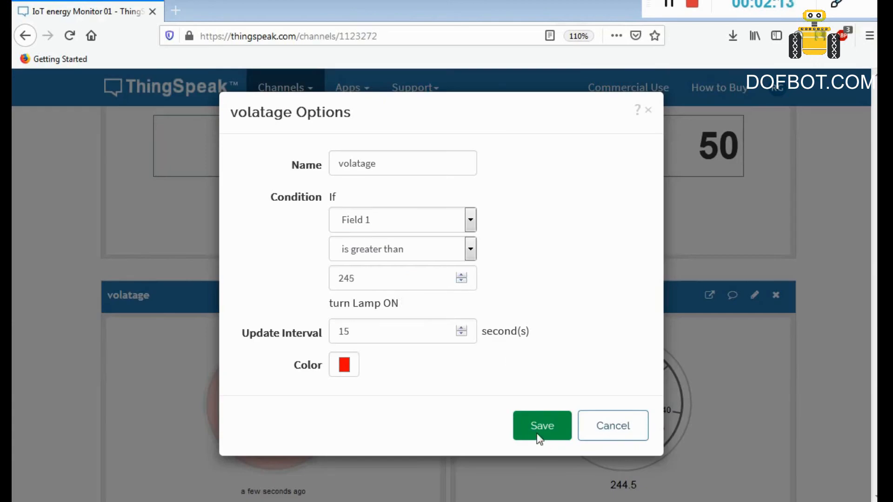
click(541, 425)
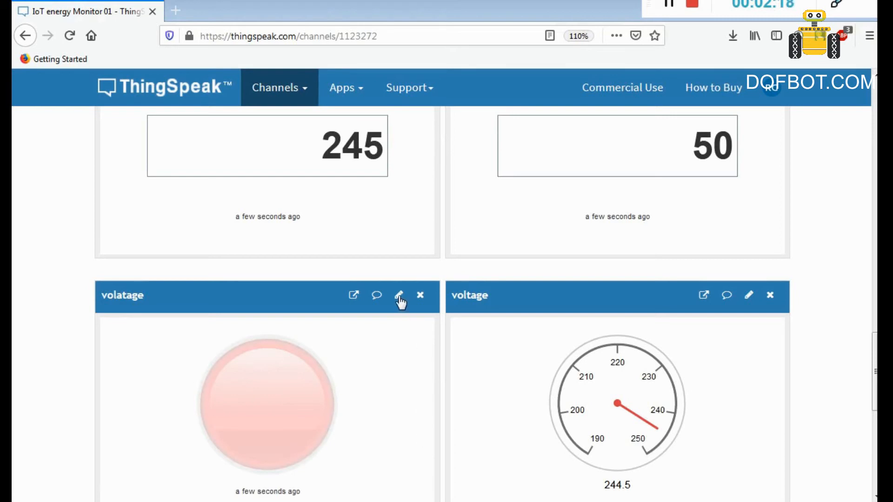
click(400, 295)
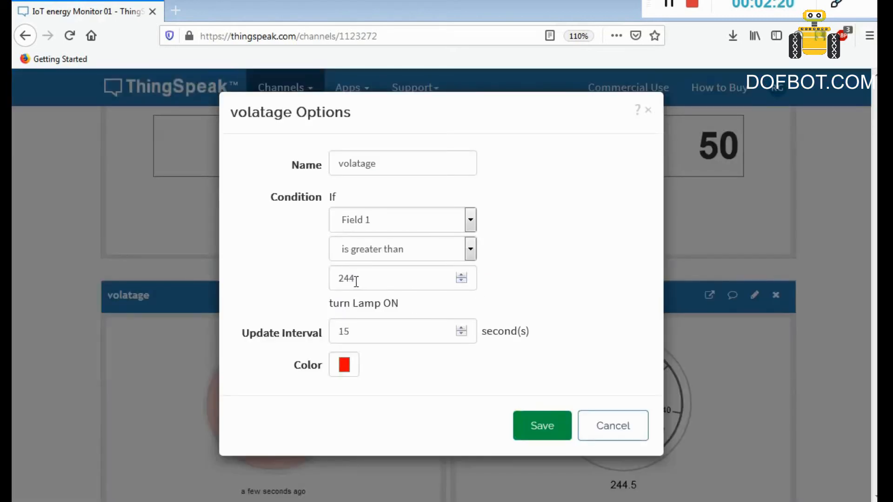
click(541, 425)
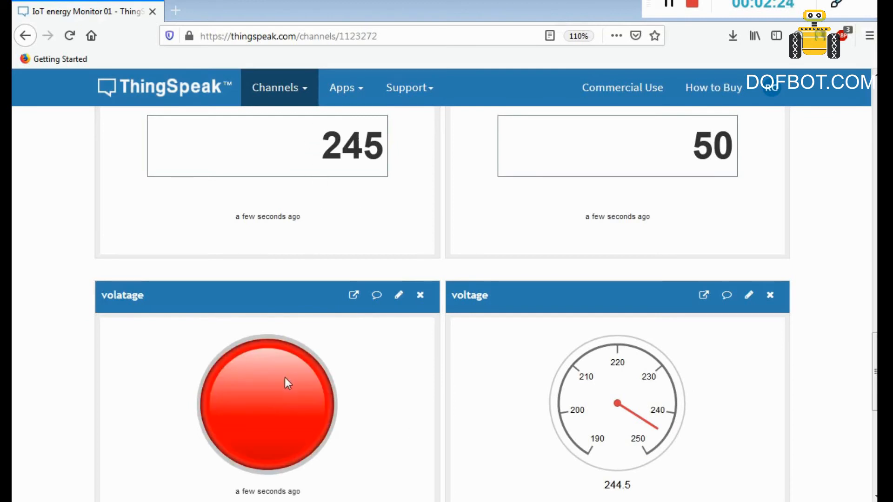
mouse_move(370, 147)
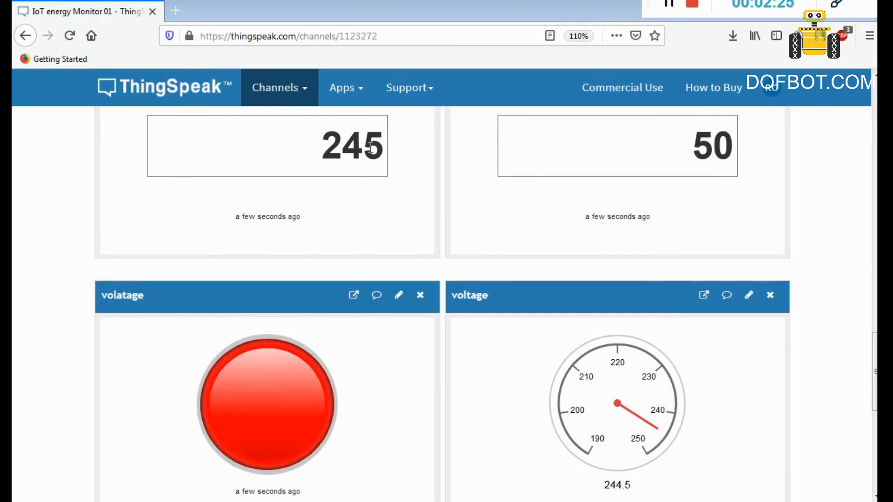
Step: Scroll back to the top of the channel view showing 258 entries
scroll(down, 3)
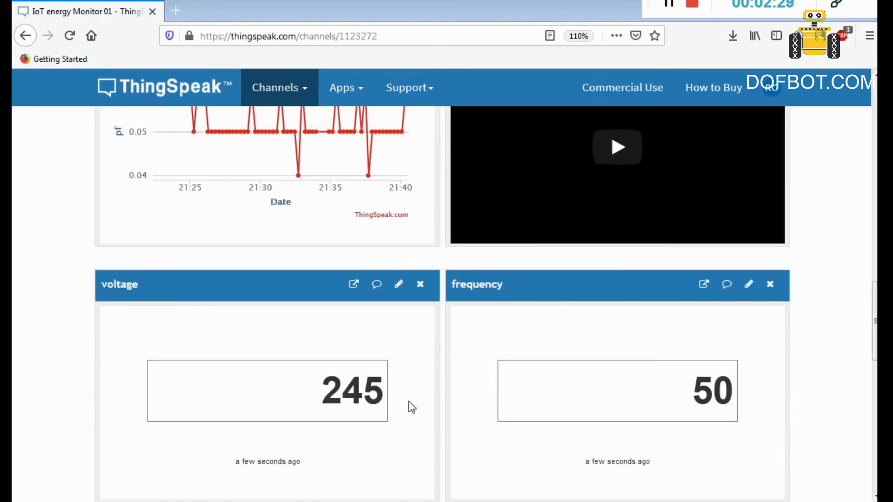
scroll(up, 3)
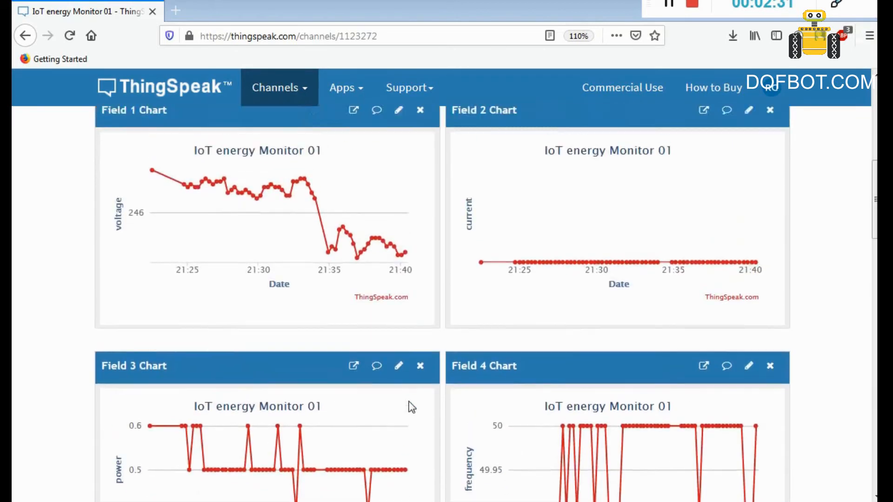
scroll(up, 3)
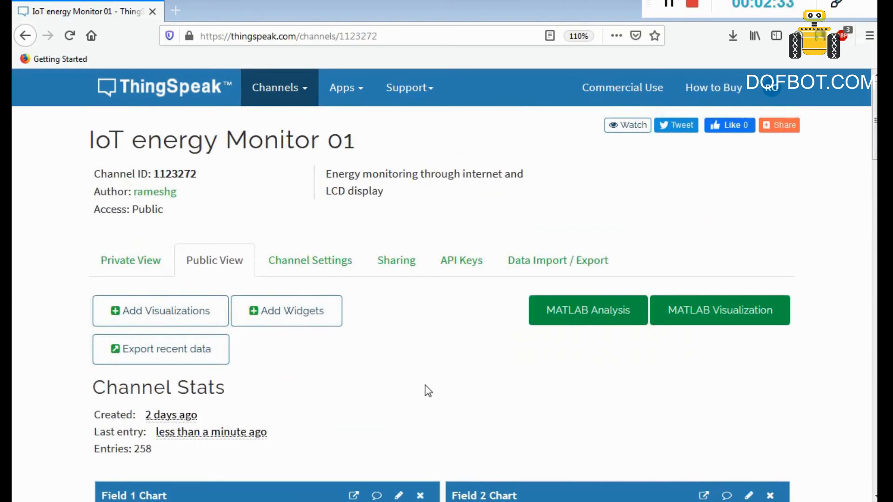
mouse_move(557, 260)
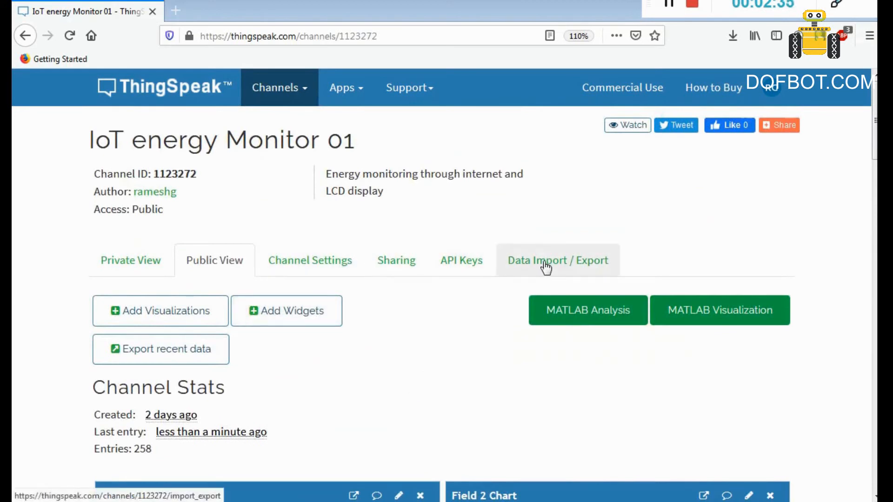
Step: On Data Import / Export, set the export time zone to GMT+05:30 Chennai and download the feed CSV
click(557, 260)
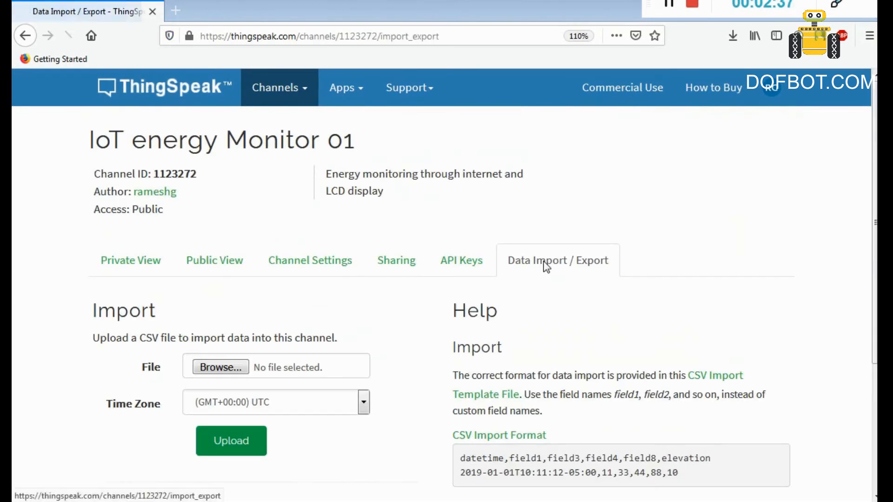
scroll(down, 3)
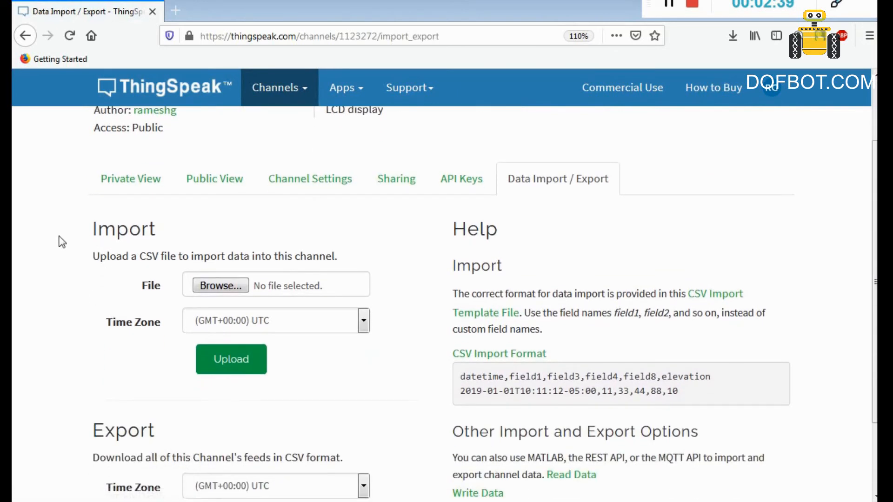
scroll(up, 3)
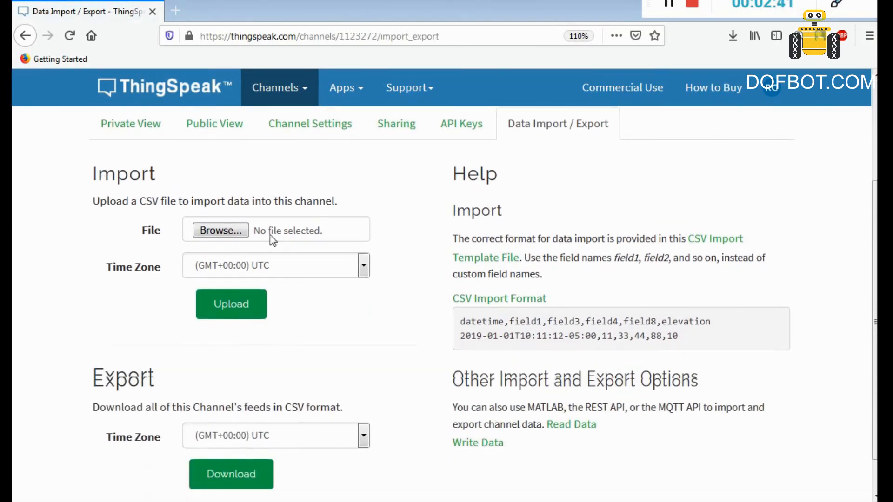
scroll(down, 3)
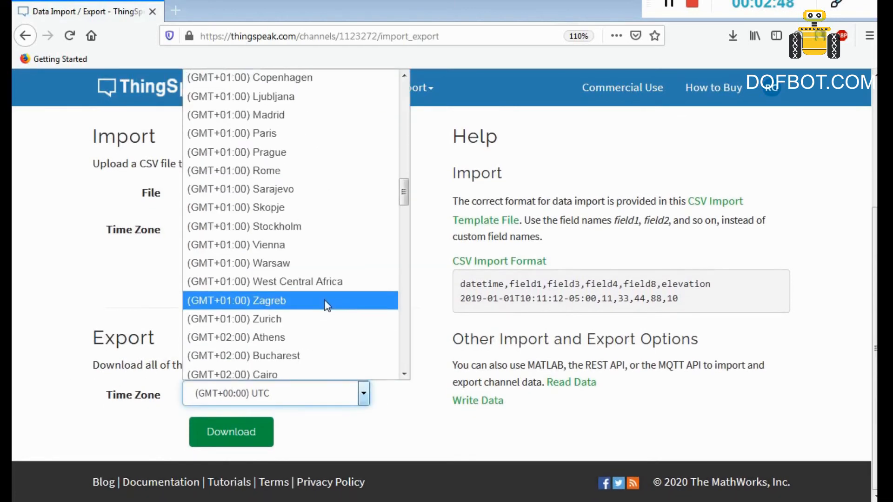
scroll(down, 3)
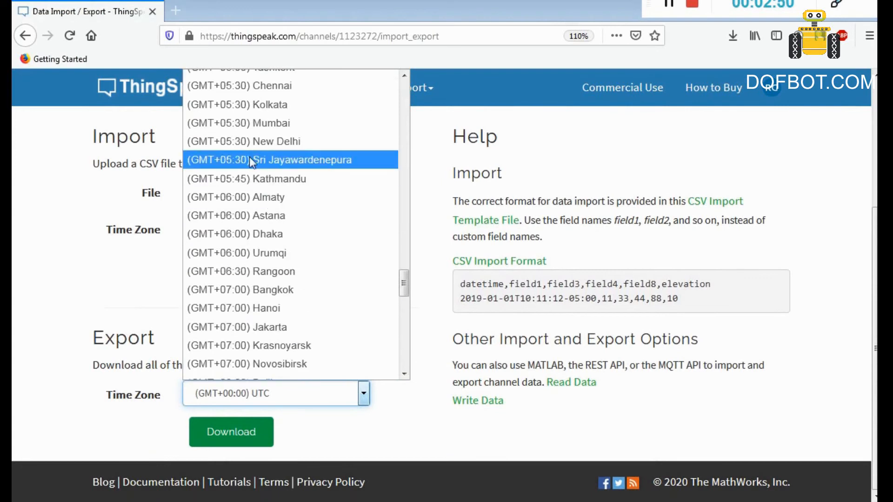
click(239, 85)
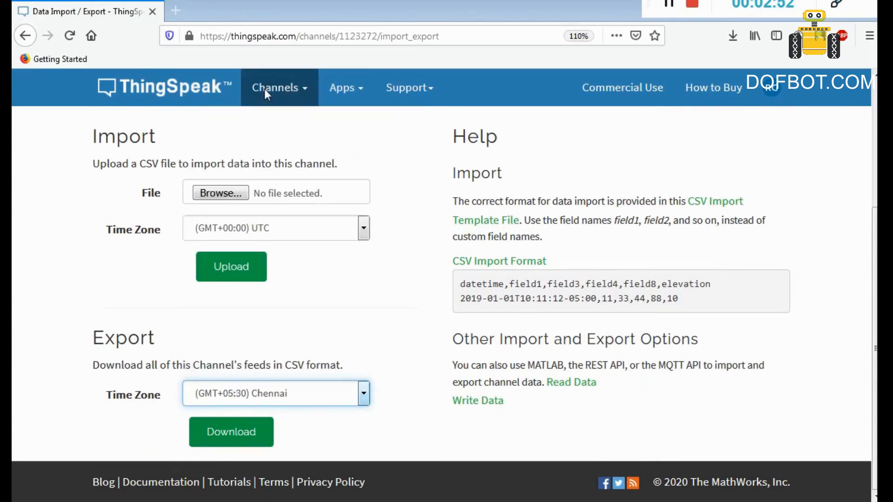
click(231, 431)
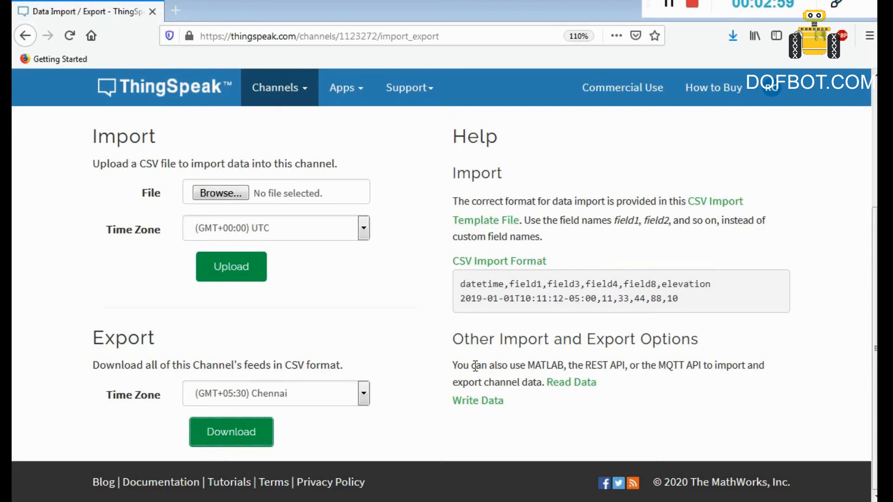
mouse_move(699, 128)
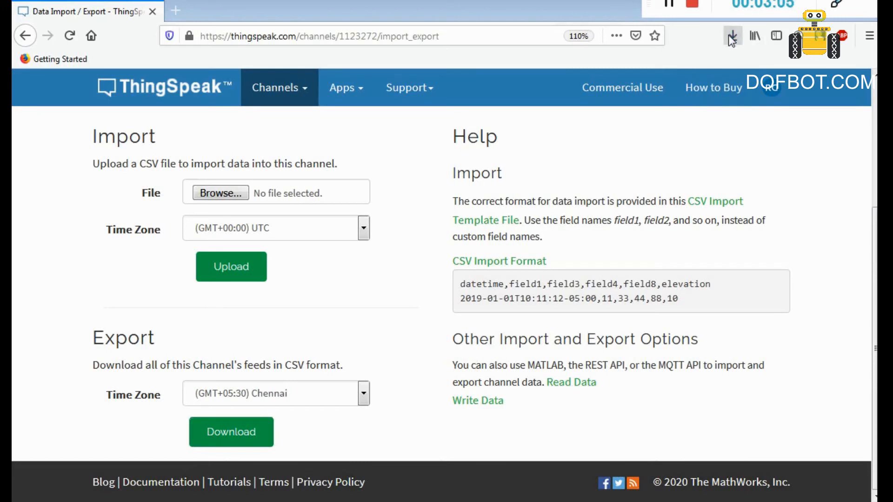
mouse_move(526, 76)
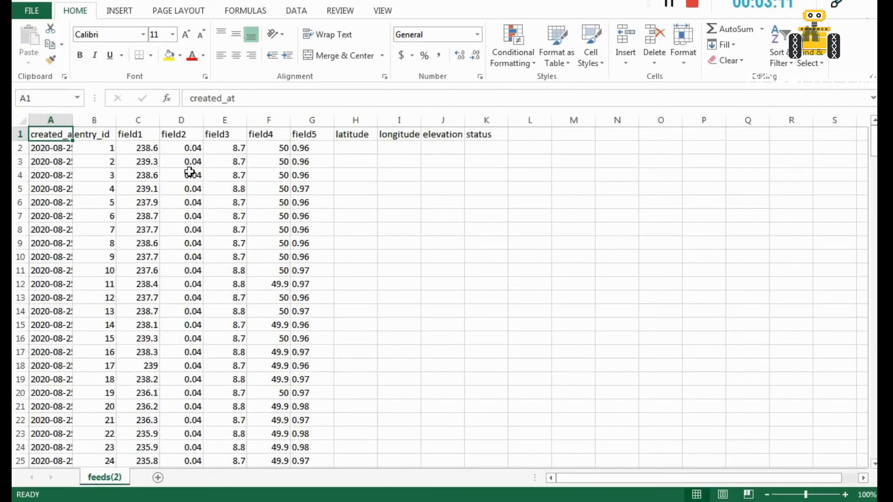
mouse_move(333, 116)
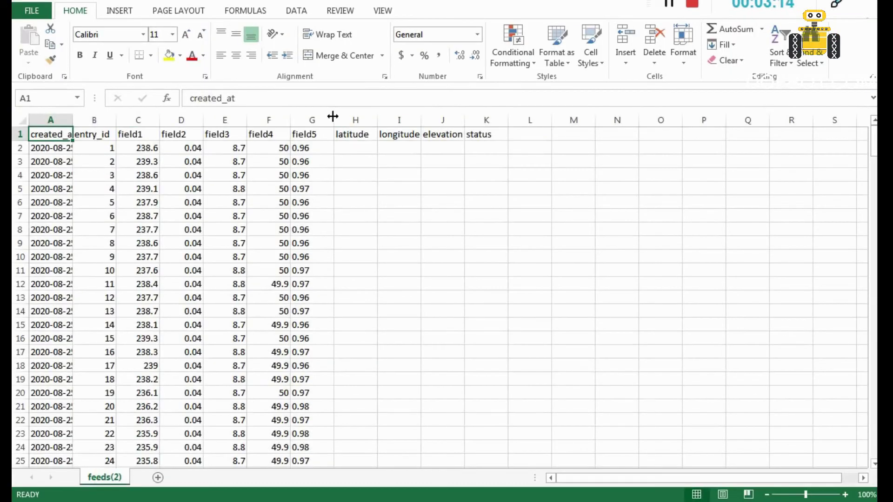
Step: Rename the feed headers field1–field5 to voltage, current, power, frequency and power factor in Excel
scroll(down, 3)
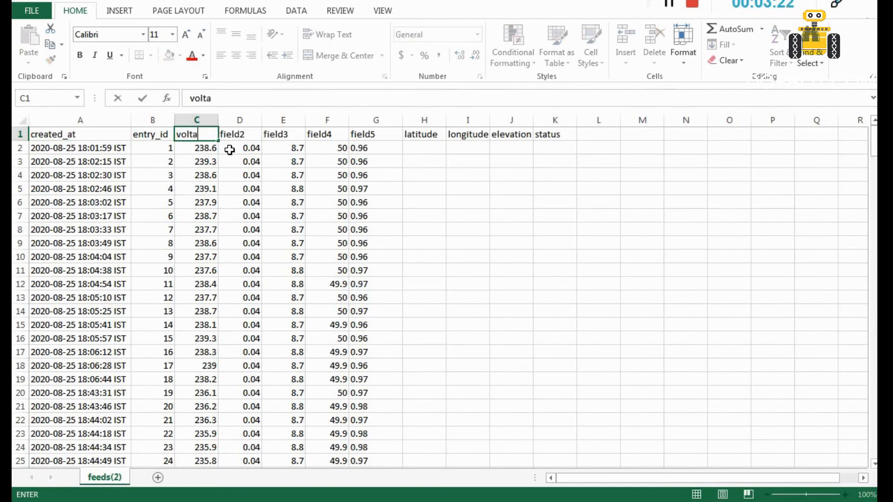
click(239, 134)
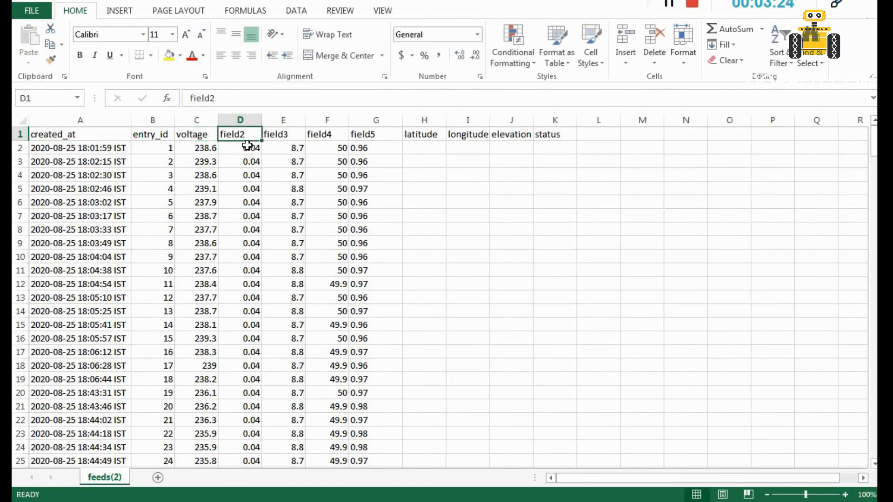
text(current)
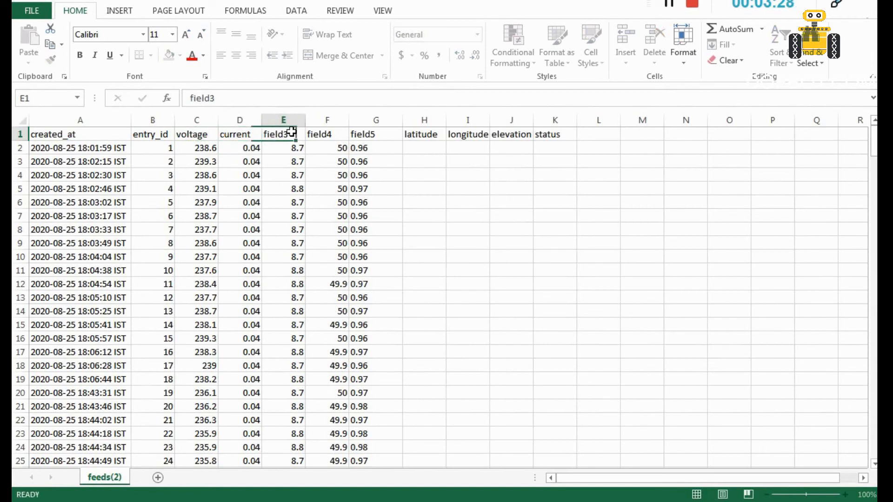
text(power)
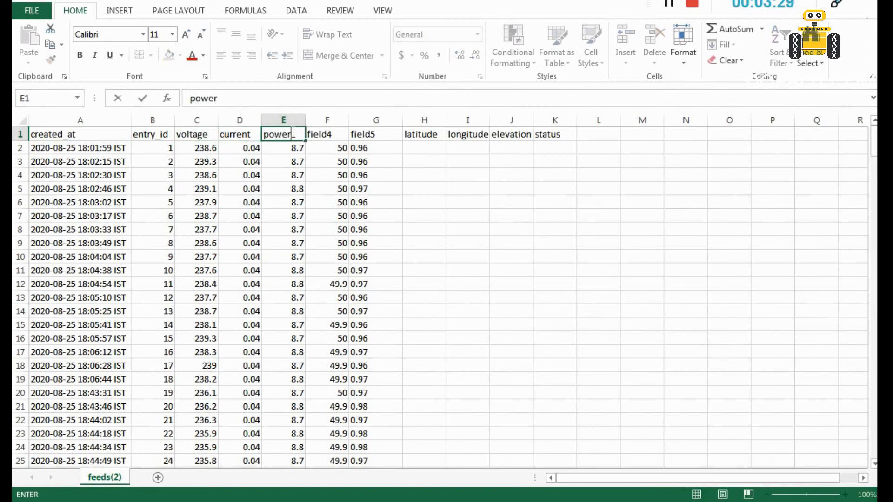
click(326, 134)
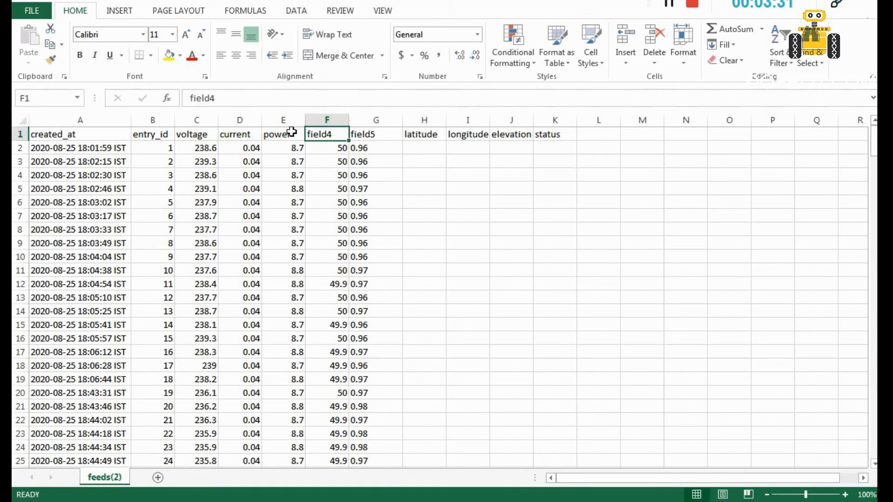
text(frequency)
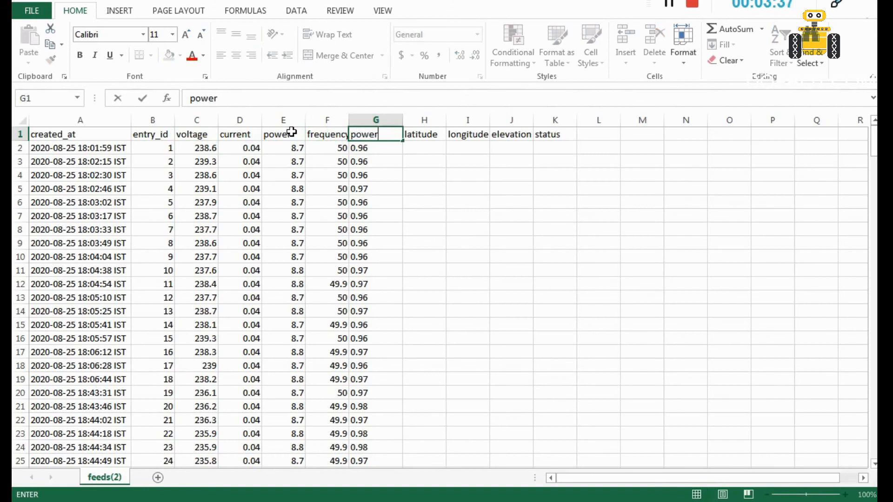
text(facto)
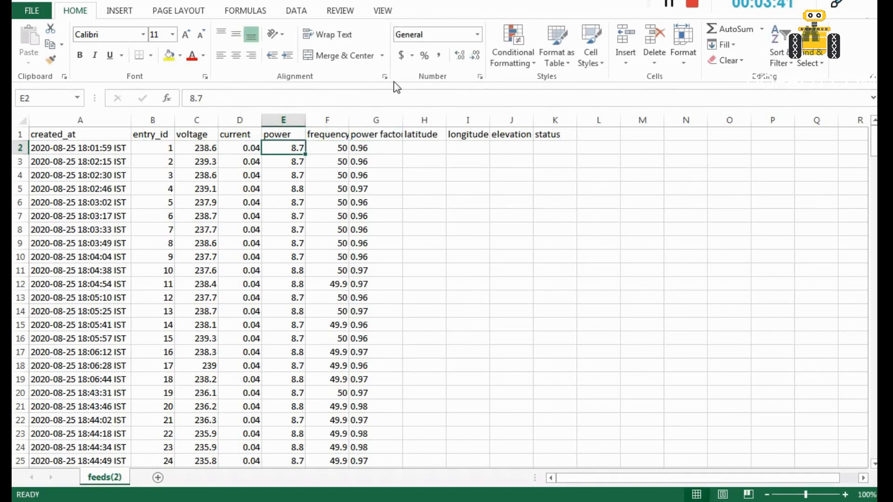
click(468, 175)
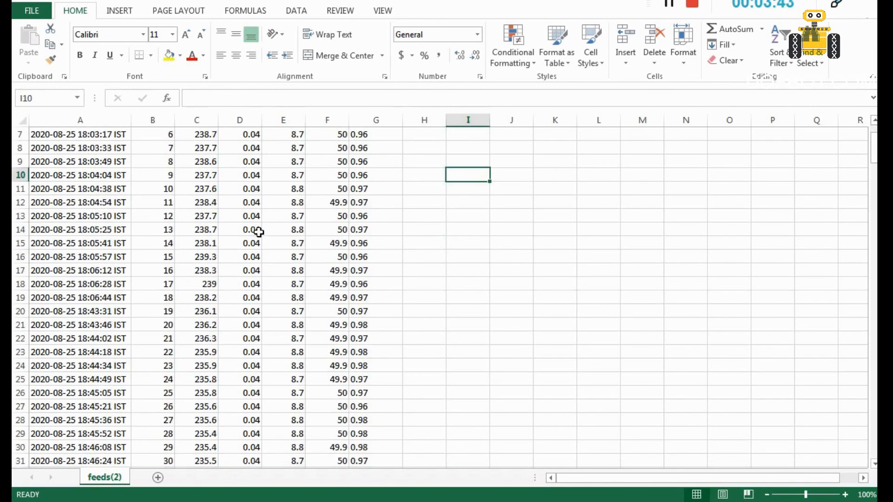
scroll(down, 3)
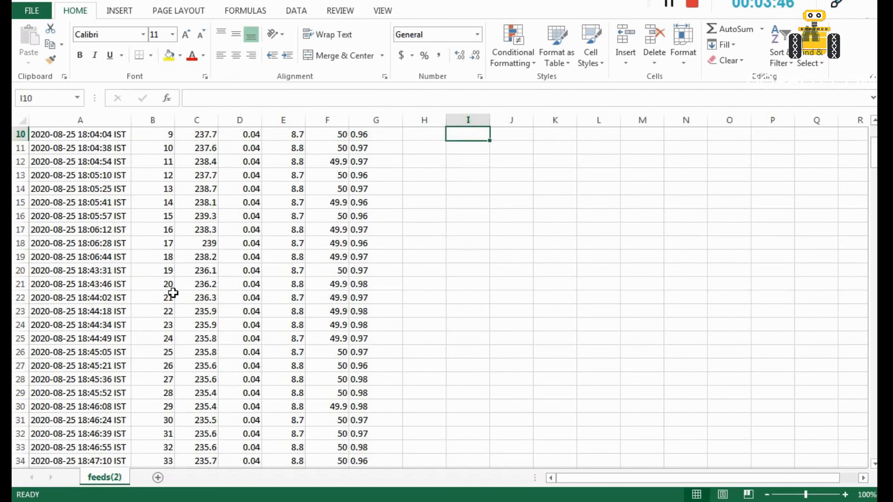
scroll(down, 3)
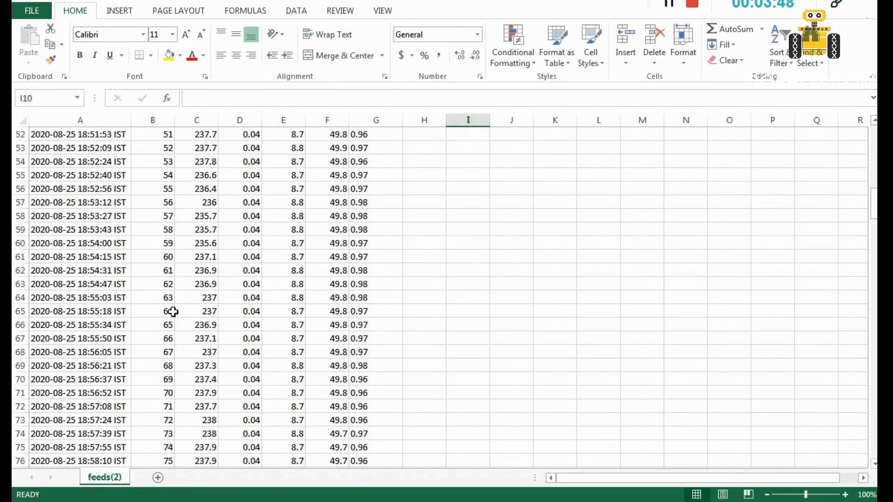
scroll(down, 3)
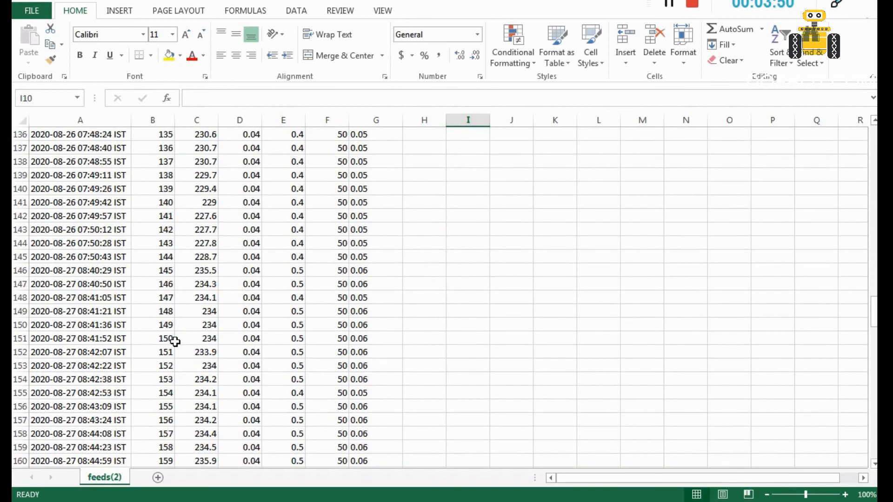
scroll(down, 3)
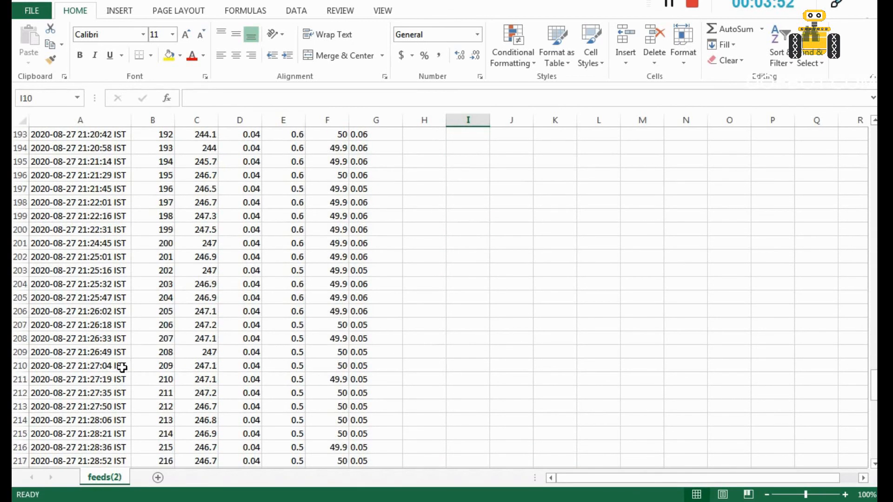
scroll(down, 3)
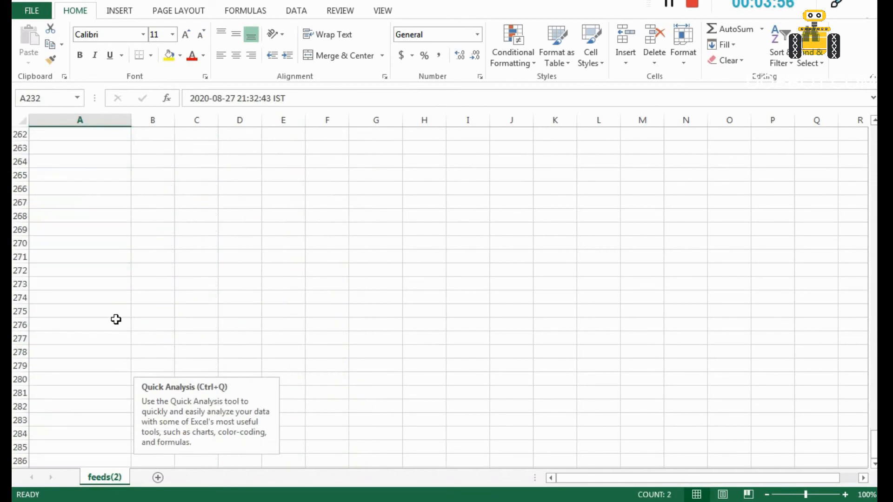
click(32, 11)
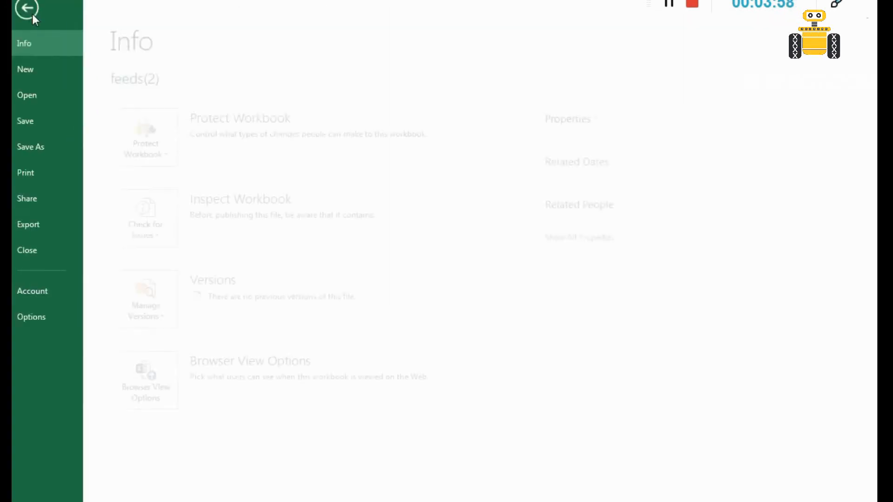
click(27, 10)
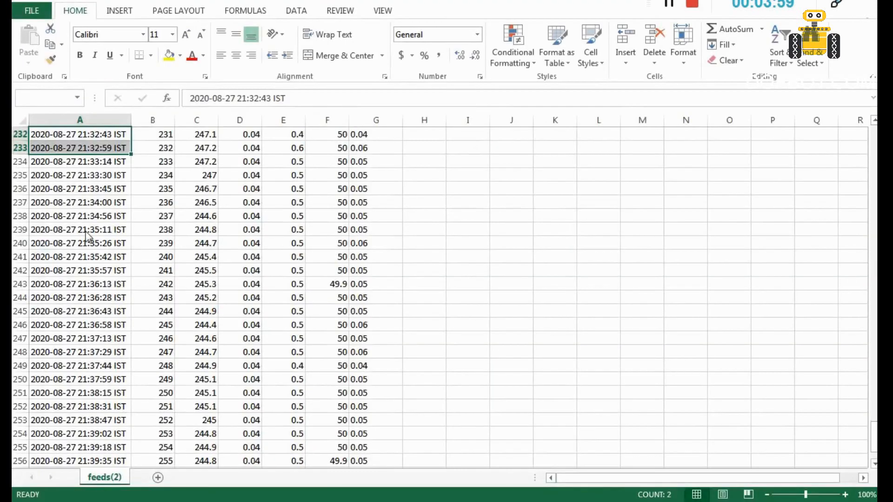